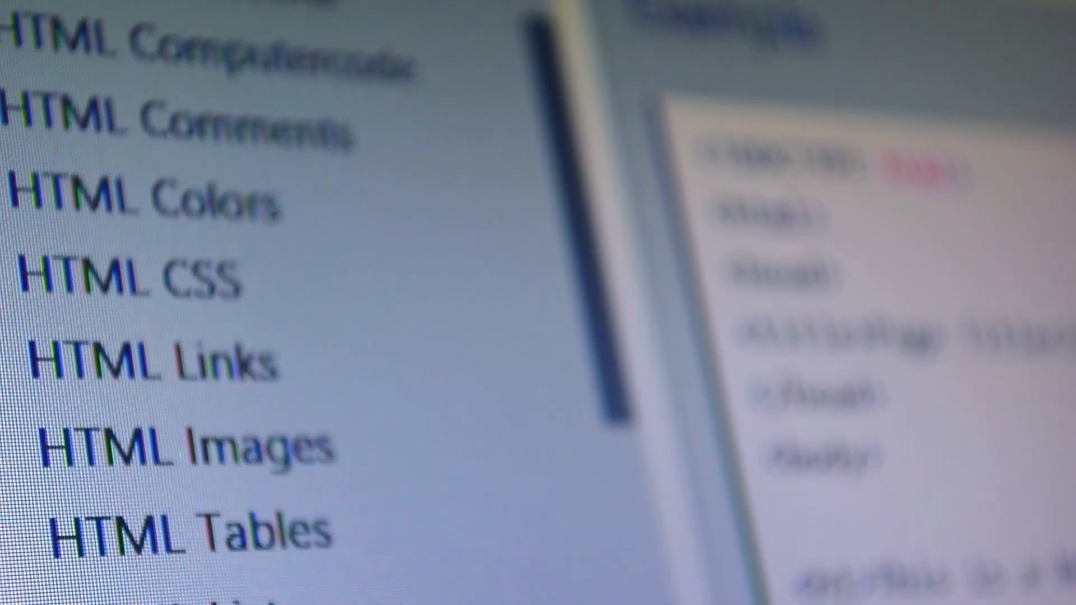
pyautogui.scroll(-3)
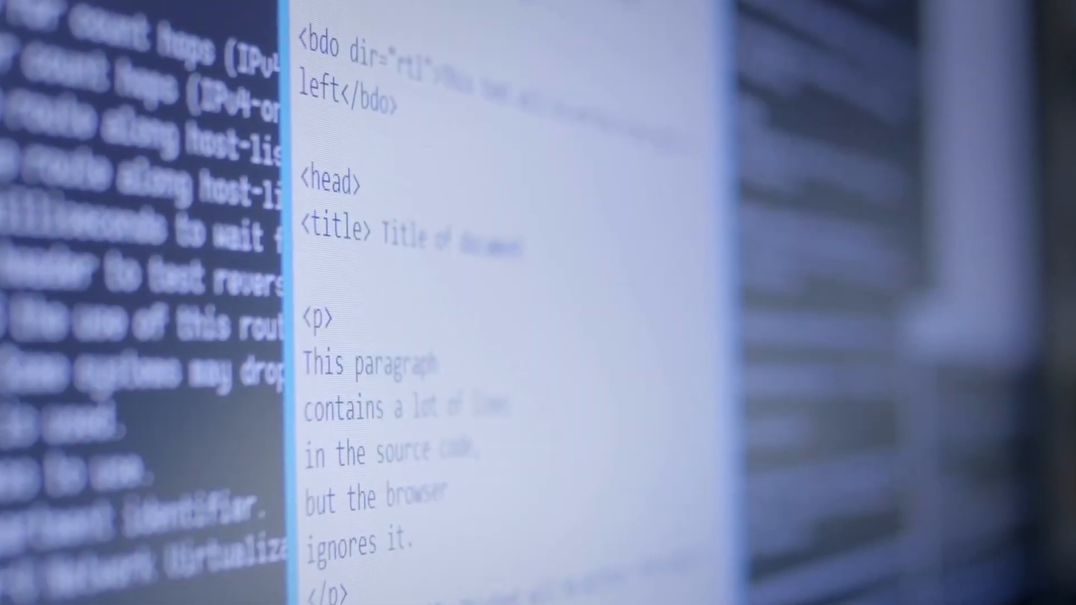
pyautogui.write('<')
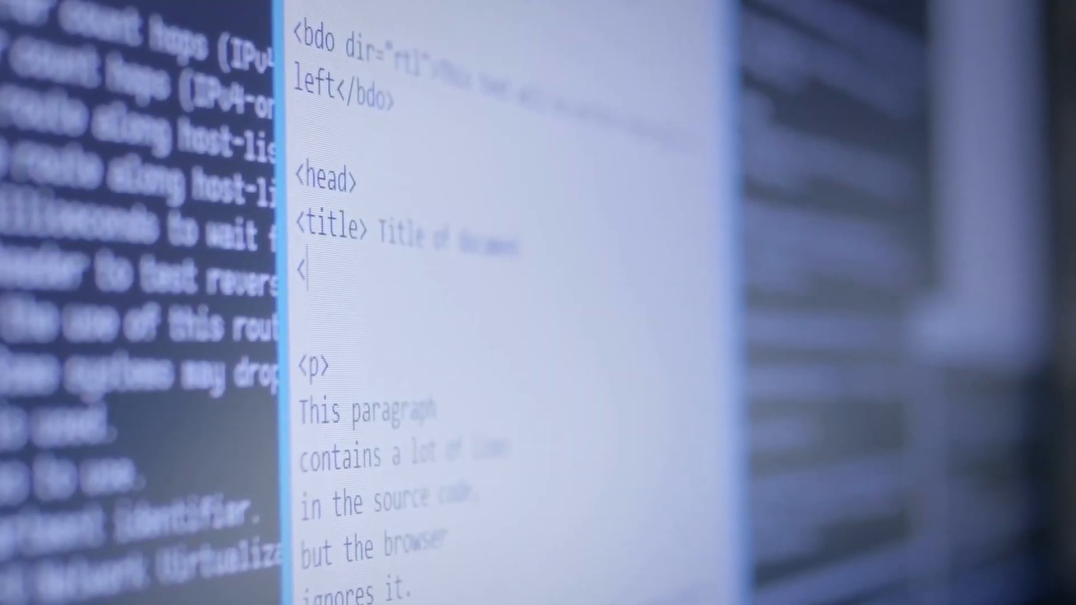
pyautogui.write('<title>')
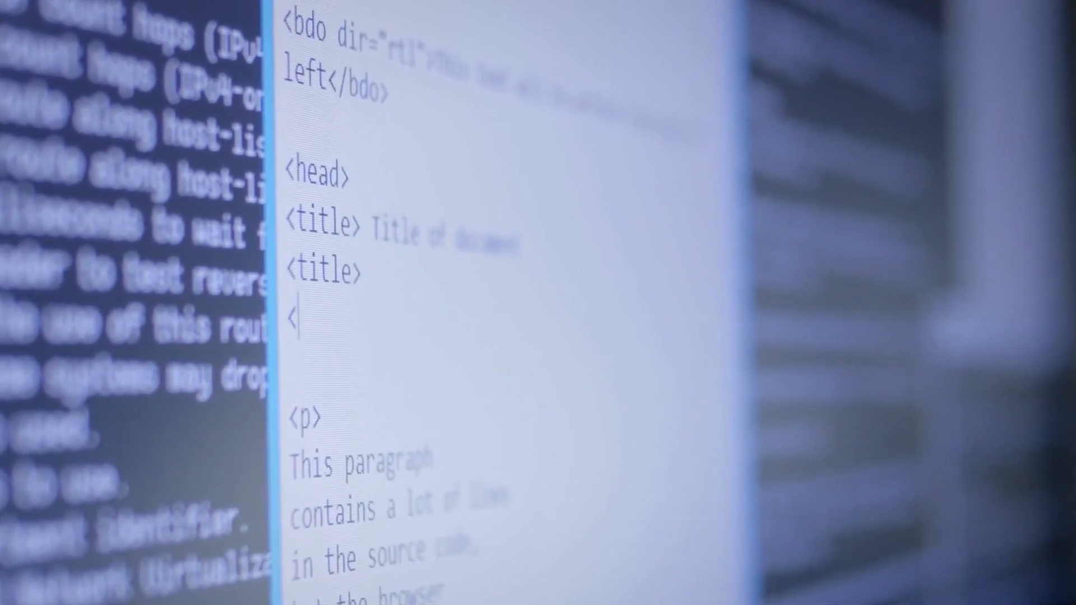
pyautogui.write('</hea')
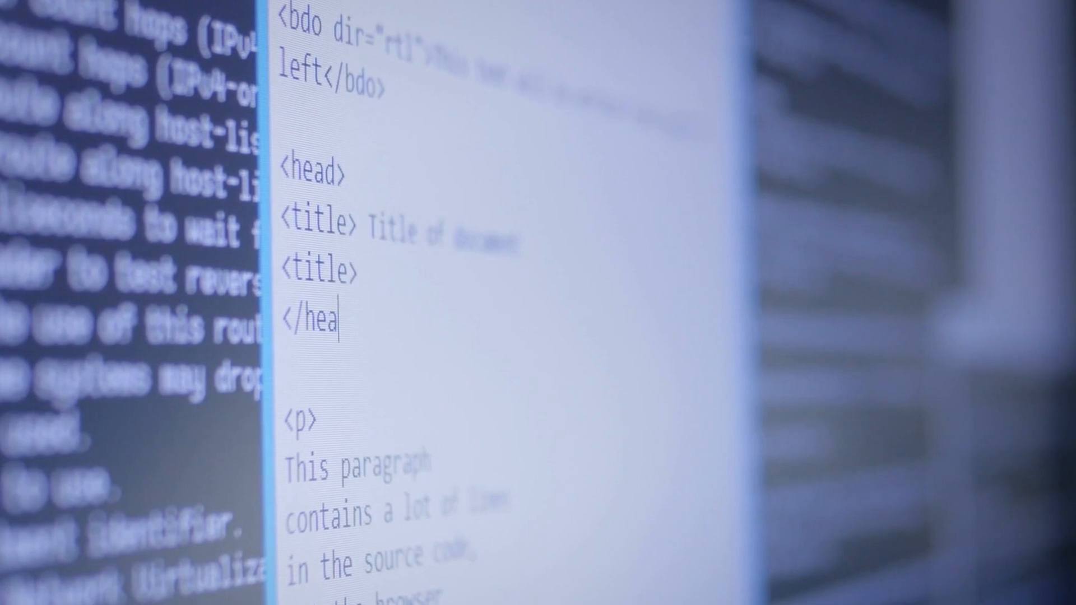
pyautogui.write('f')
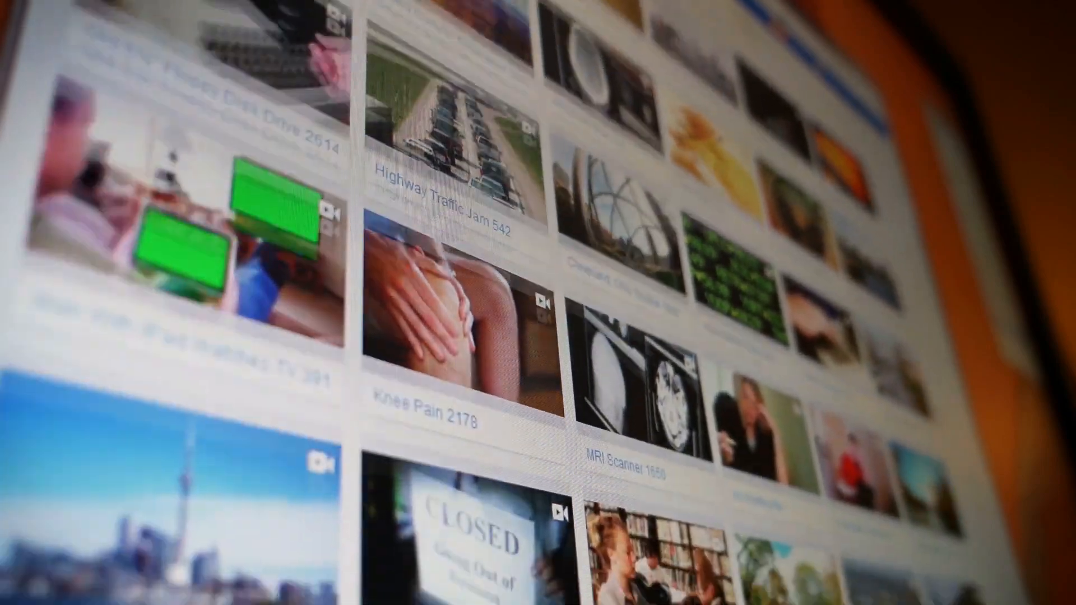
pyautogui.scroll(-3)
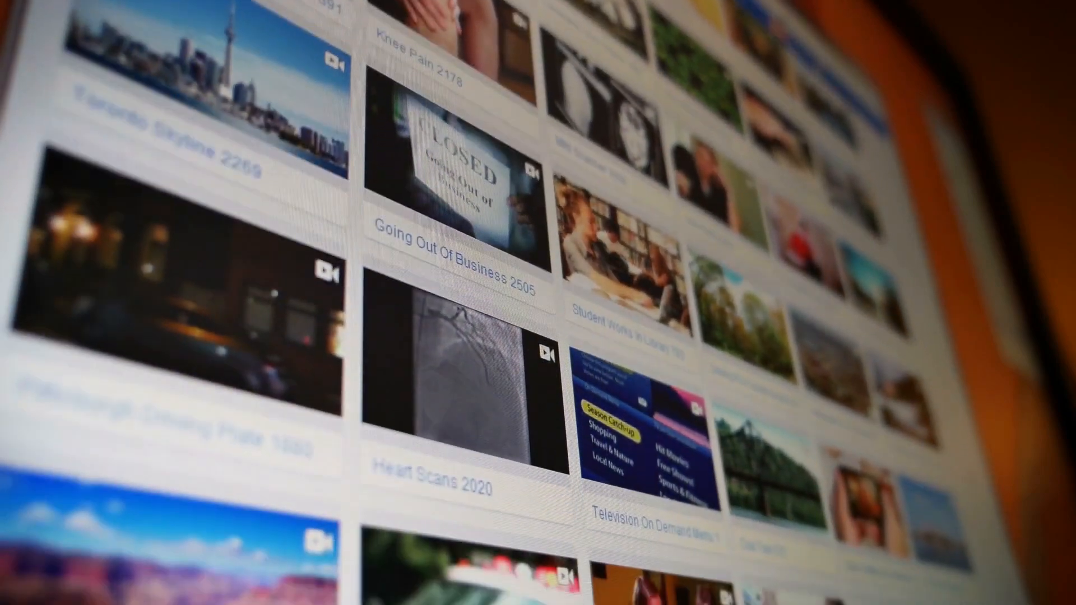
pyautogui.scroll(-3)
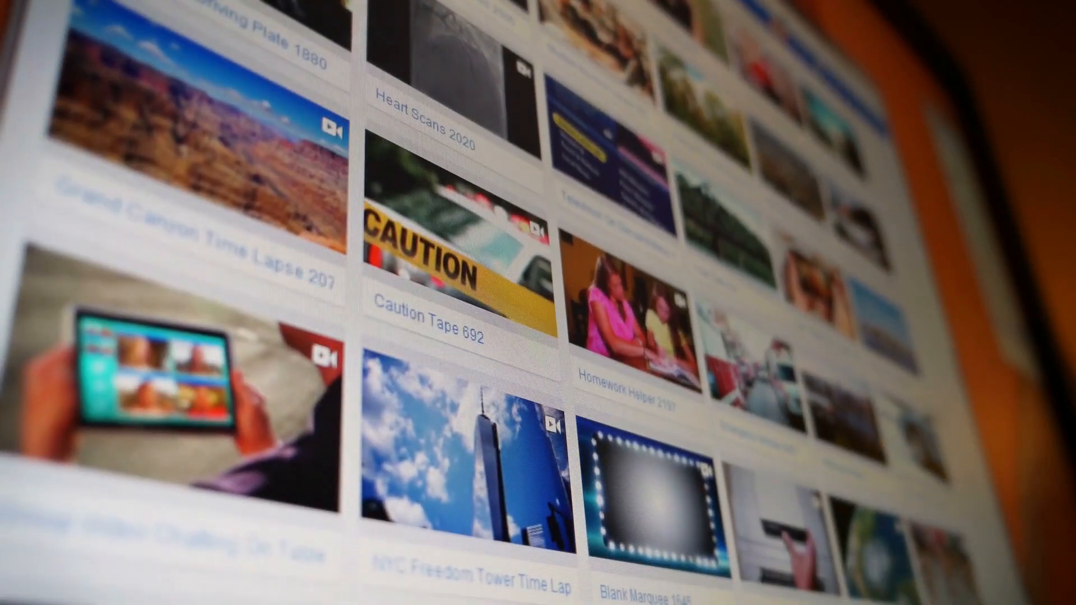
pyautogui.moveTo(470, 432)
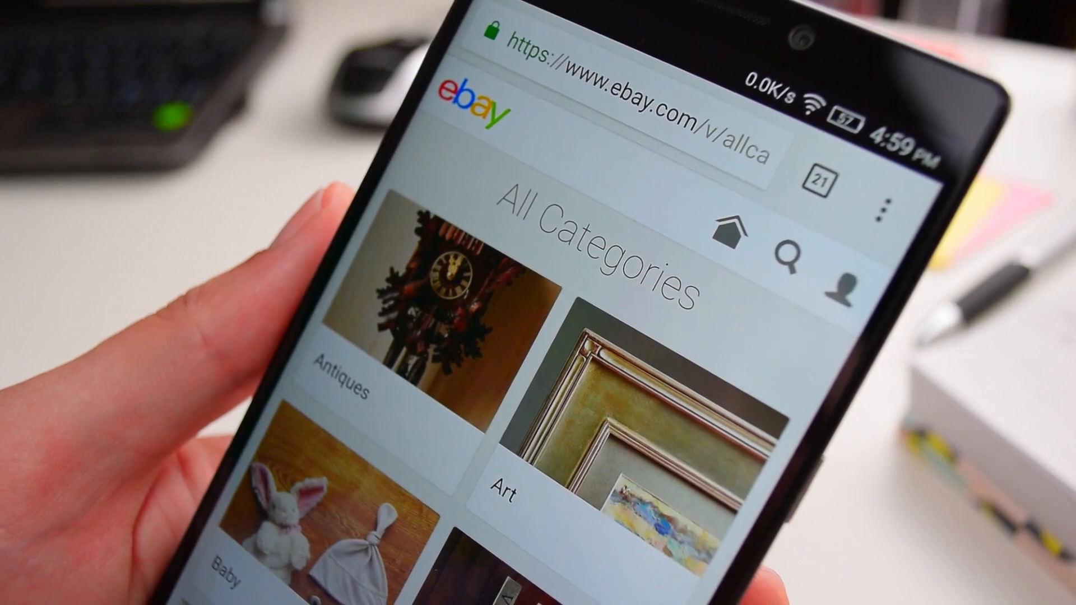
pyautogui.scroll(-3)
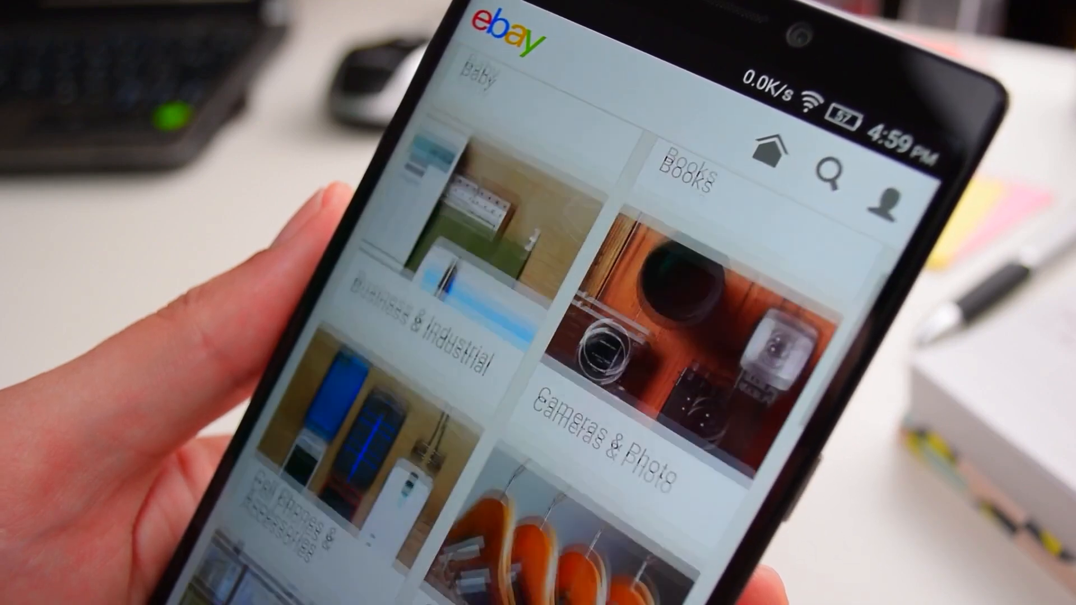